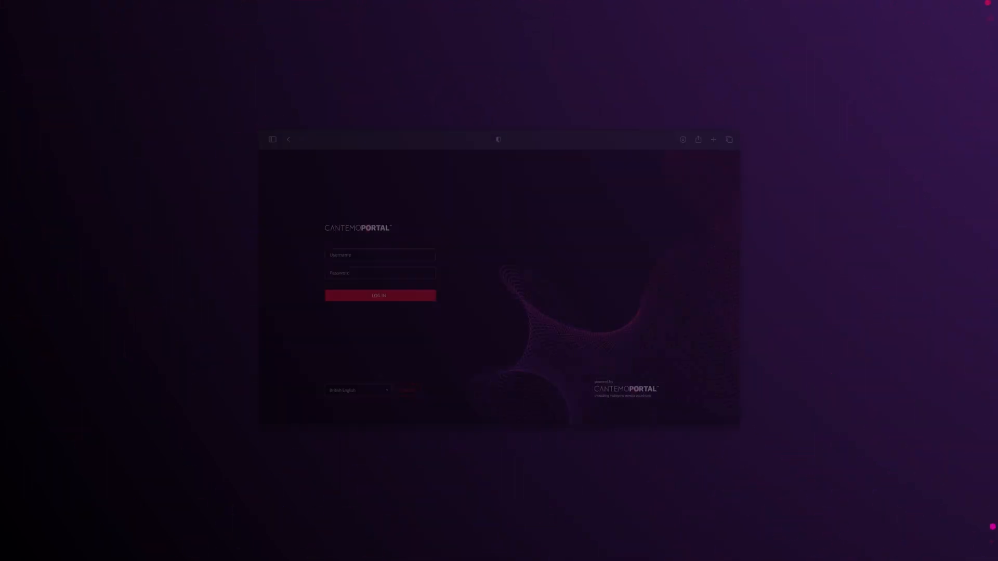
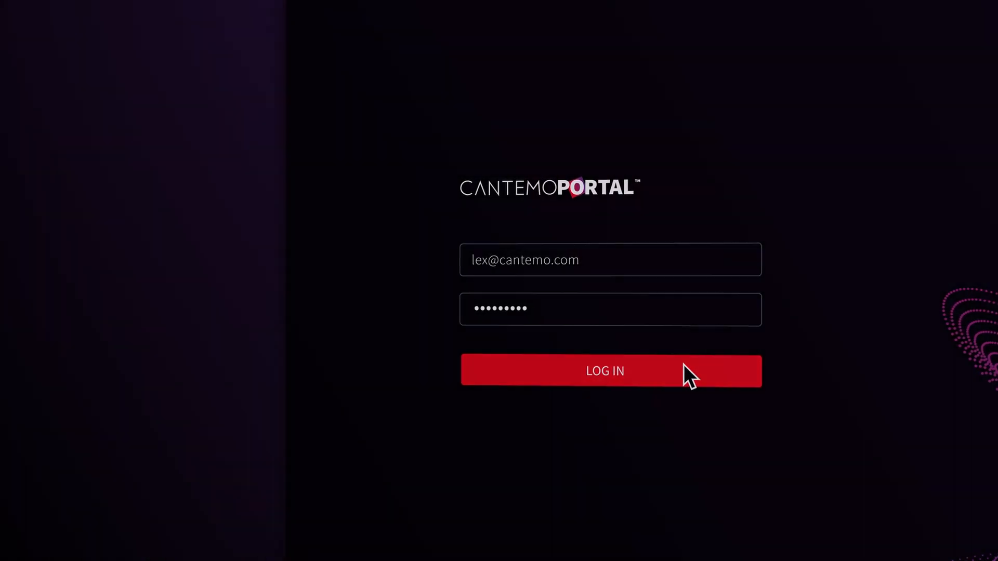
left_click(611, 371)
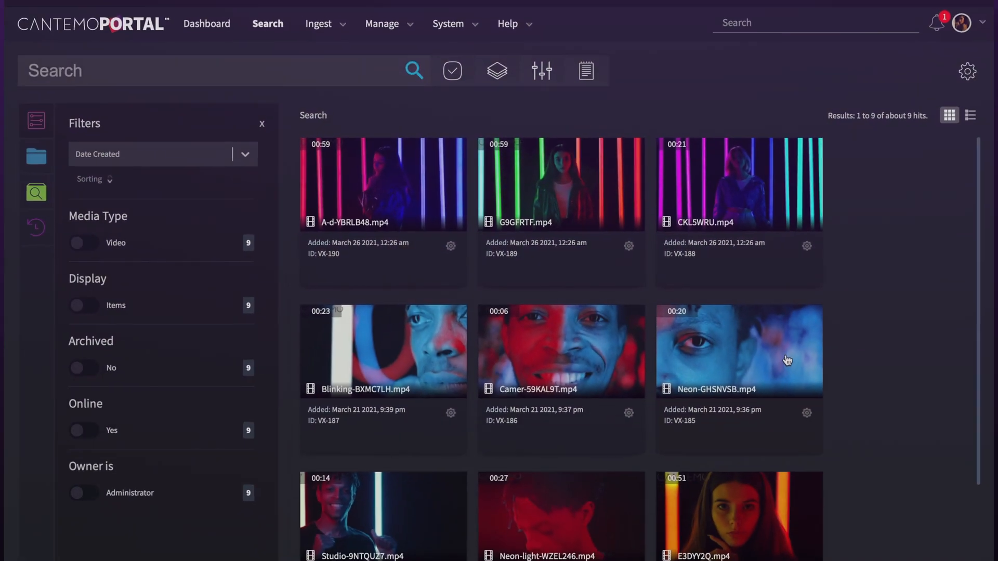
Open Neon-GHSNVSB.mp4 from the results and scroll to its Metadata section.
left_click(738, 351)
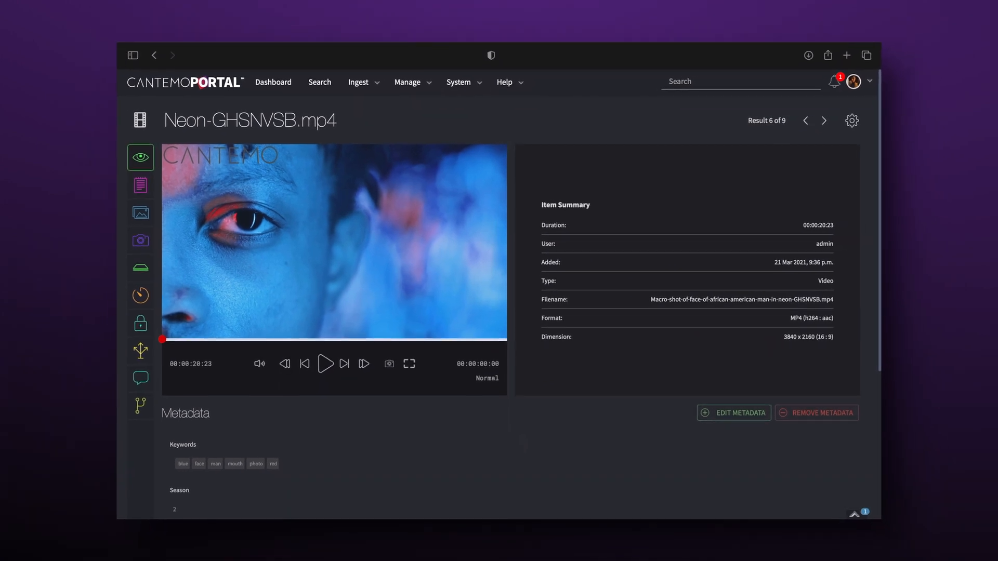
scroll("down", 3)
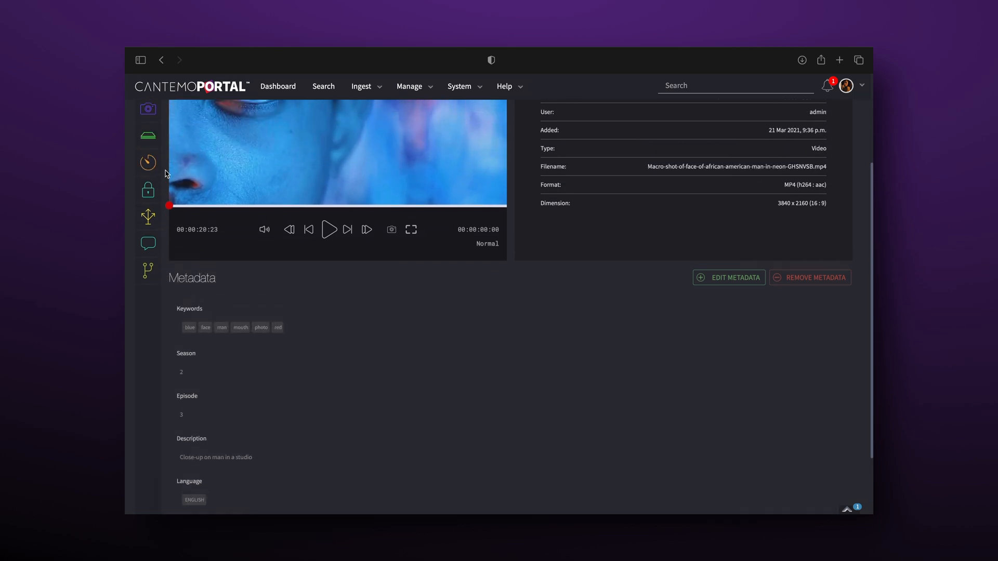
Show the item's history of updates and jobs and list the filterable history types.
left_click(148, 162)
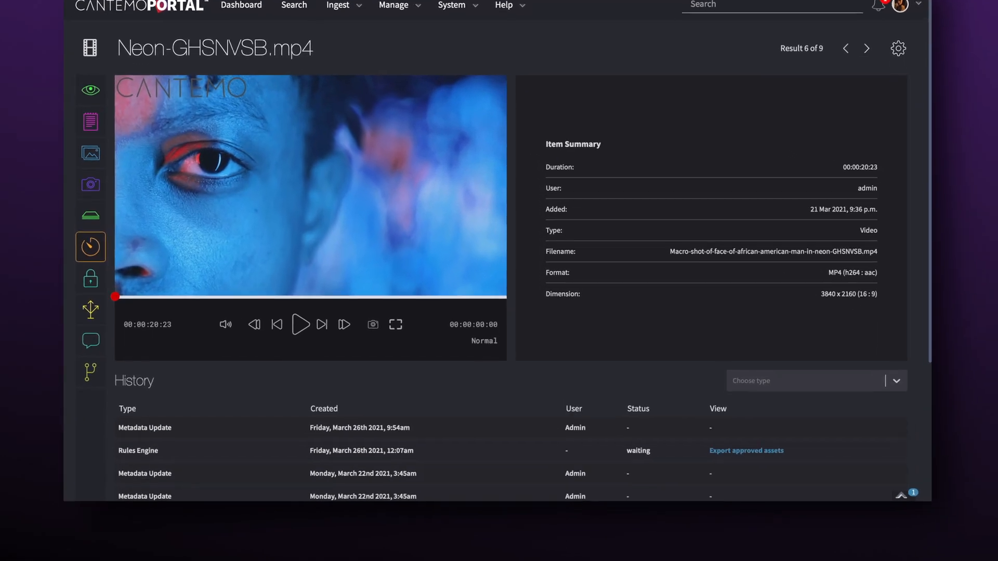
scroll("down", 3)
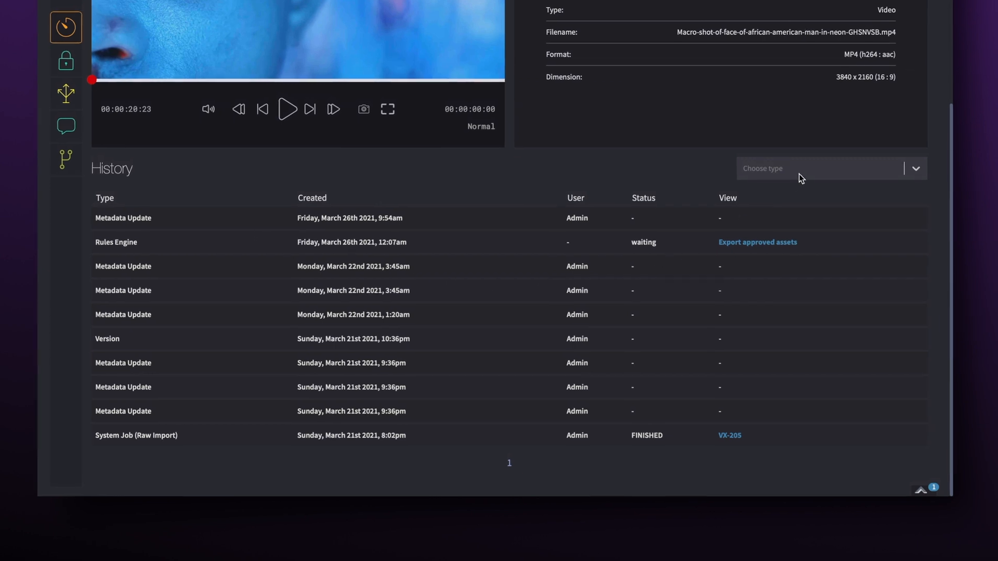
left_click(828, 168)
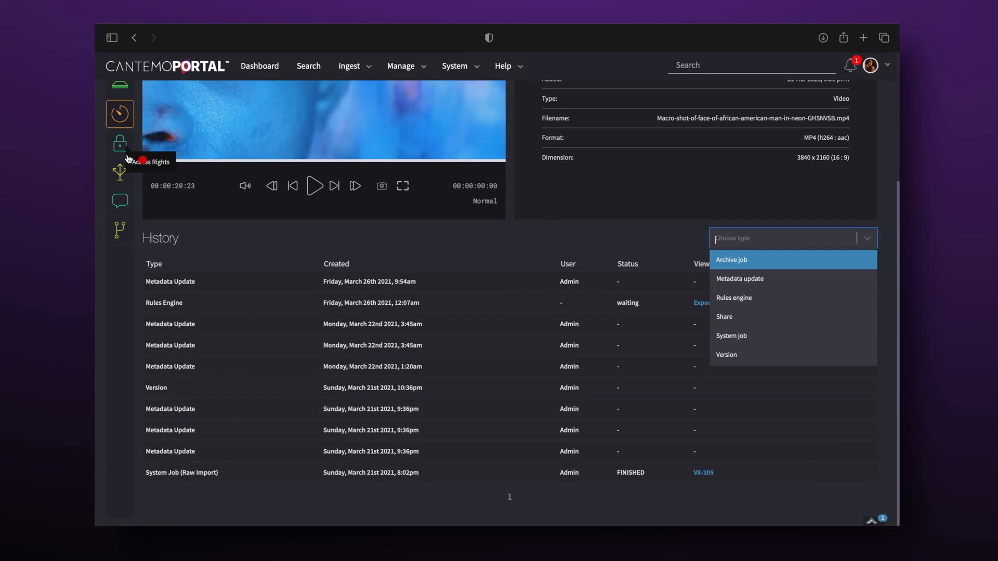
Review the item's access rights recipients and filters, then switch to its related items.
left_click(119, 142)
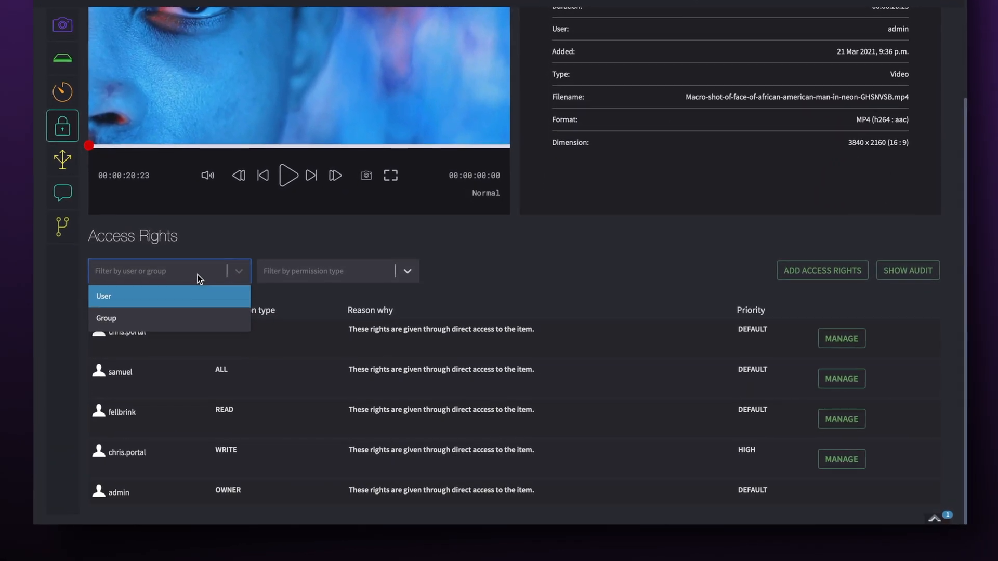
left_click(337, 271)
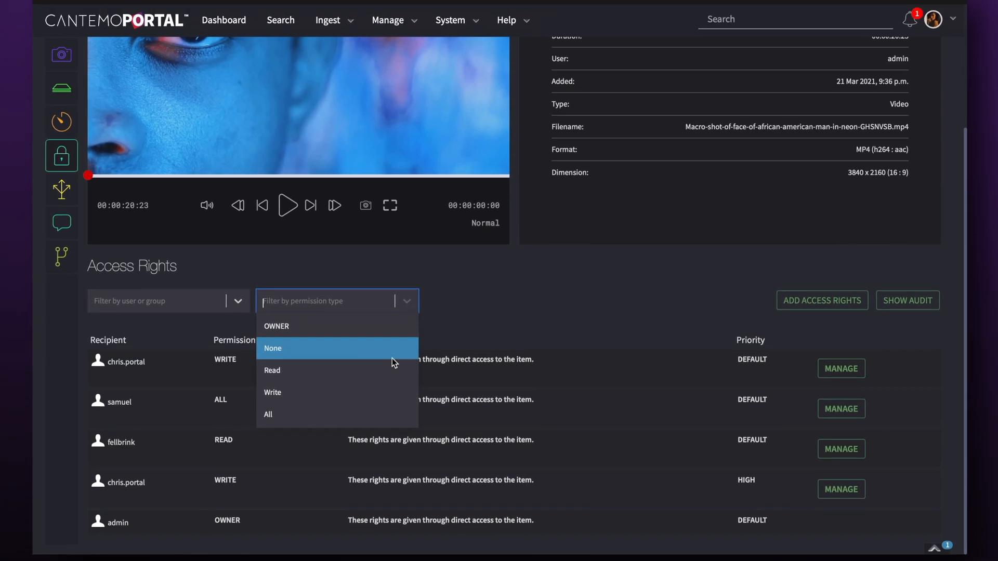
left_click(822, 300)
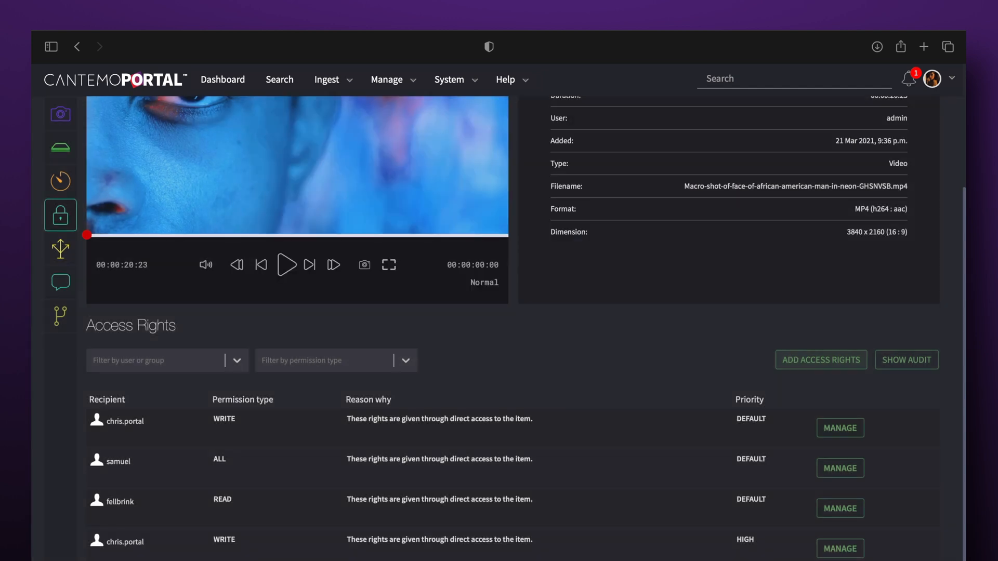
left_click(60, 316)
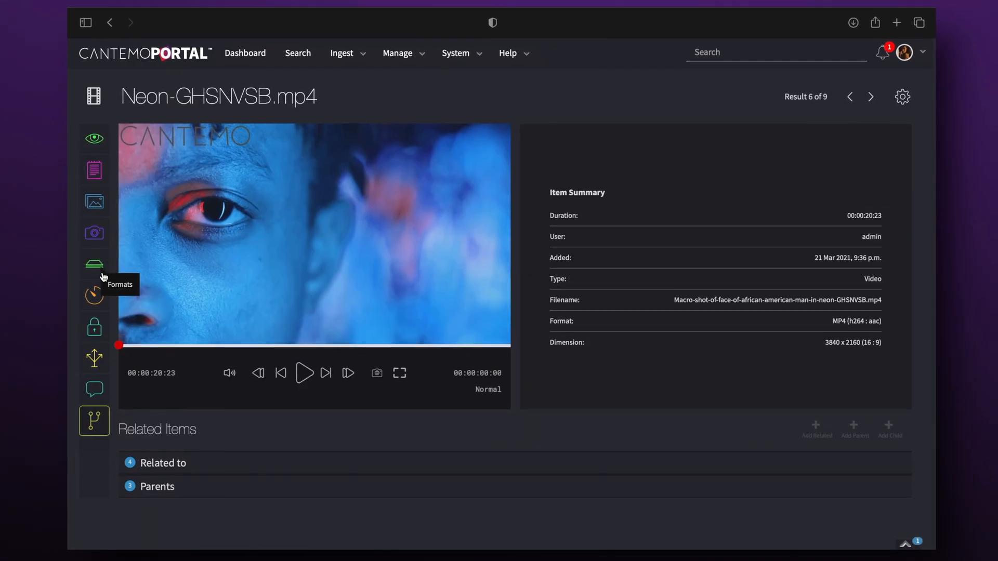
Expand the related videos, select Studio-9NTQUZ7.mp4 and show batch actions for the selection.
left_click(168, 460)
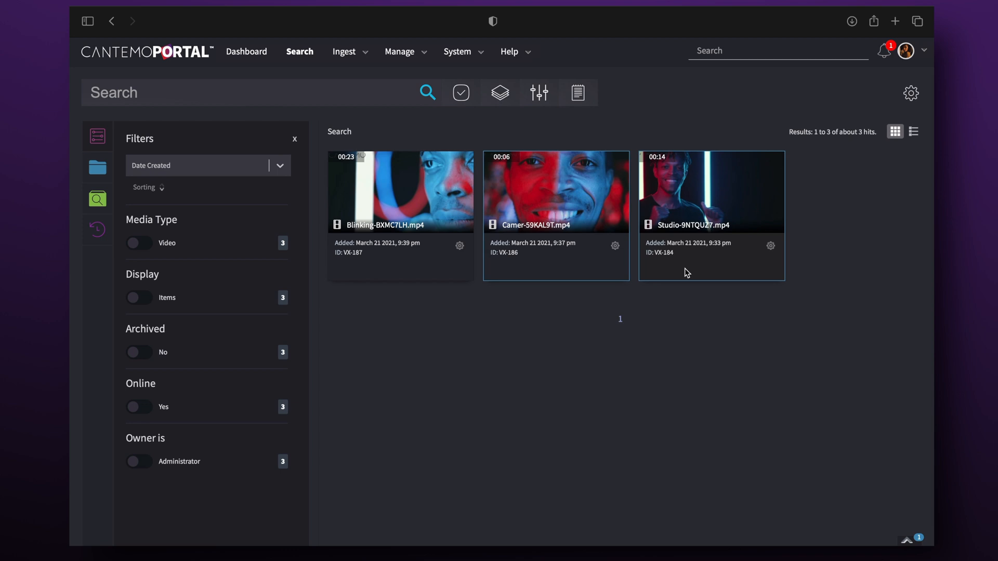
left_click(911, 92)
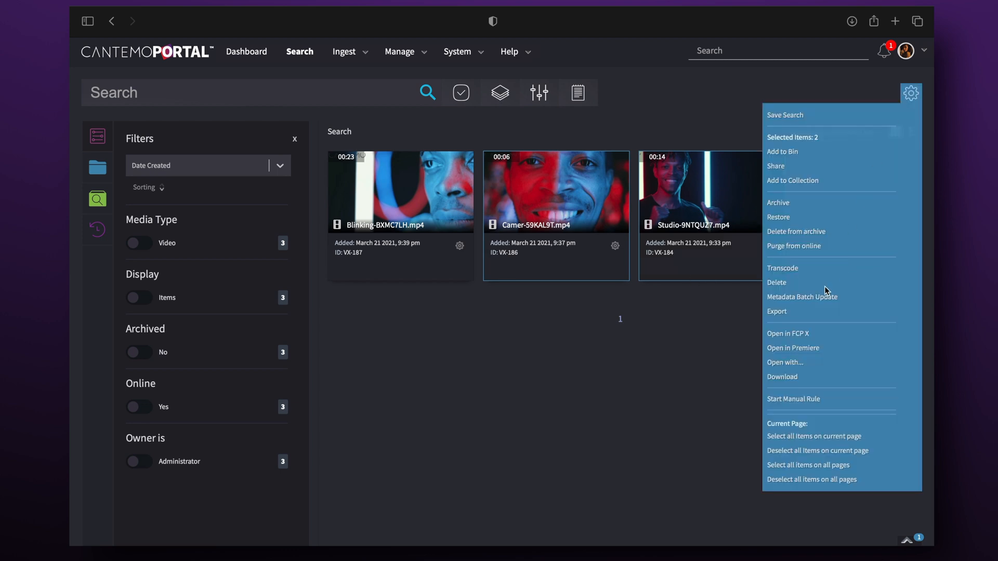
left_click(802, 297)
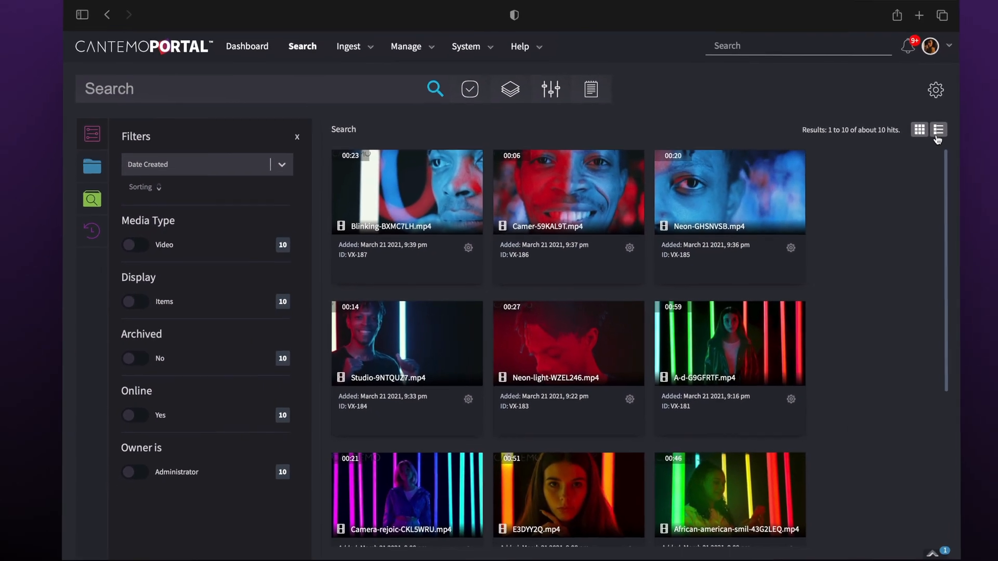
Open the Manage menu listing metadata, sharing, recycle bin, storage and user options.
left_click(938, 130)
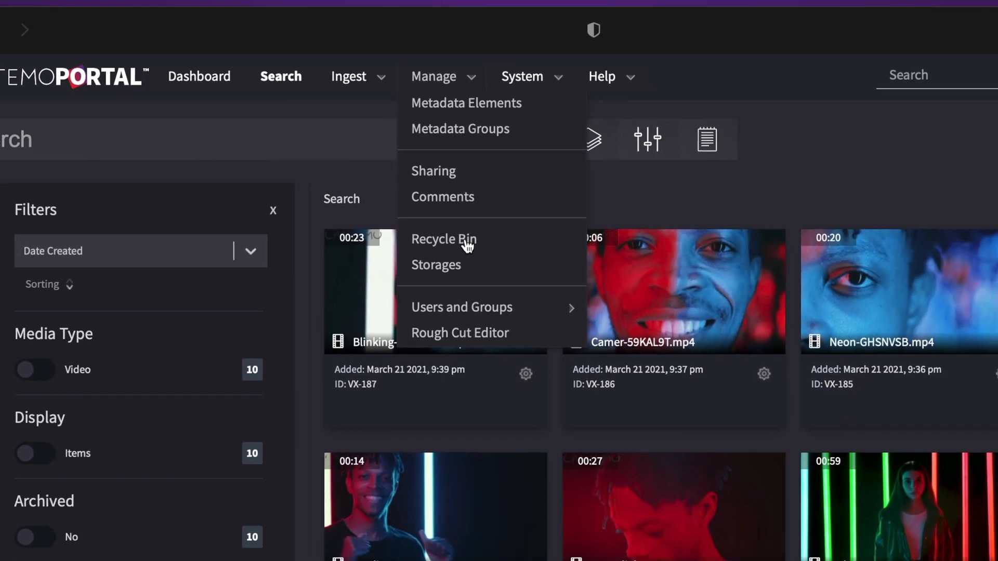
Recover the deleted videos including E3DYY2Q.mp4 from the recycle bin.
left_click(443, 239)
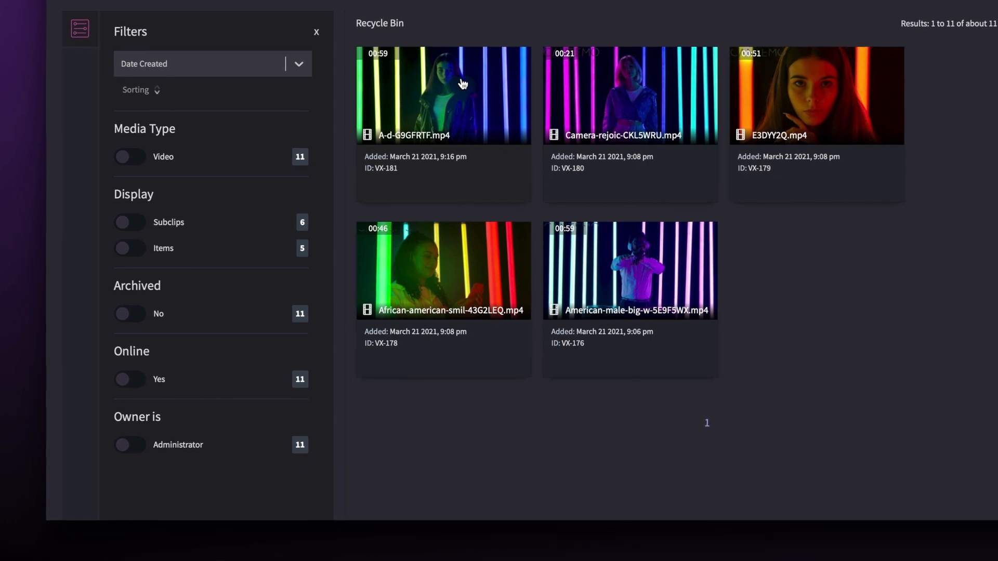
left_click(130, 377)
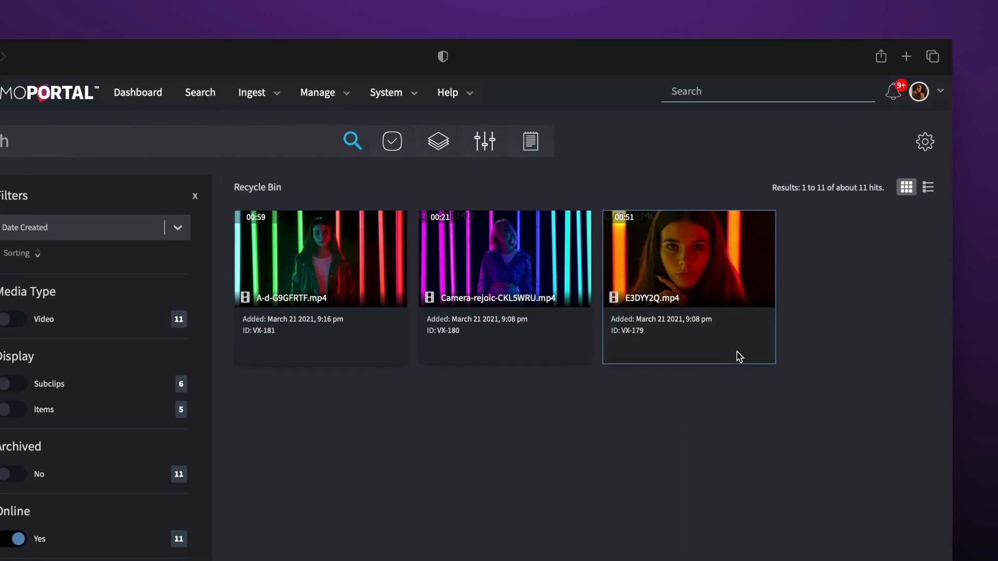
left_click(787, 184)
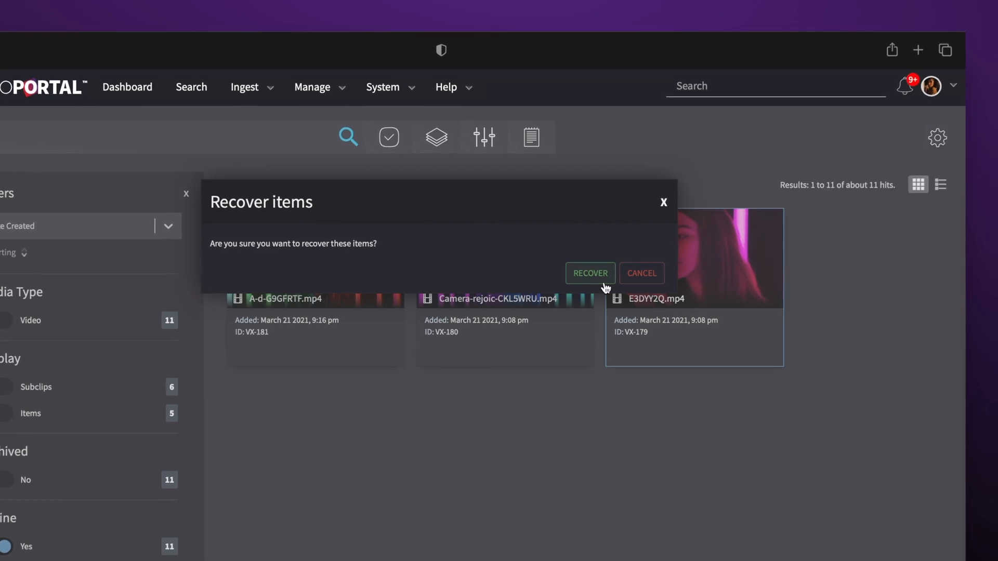
left_click(588, 273)
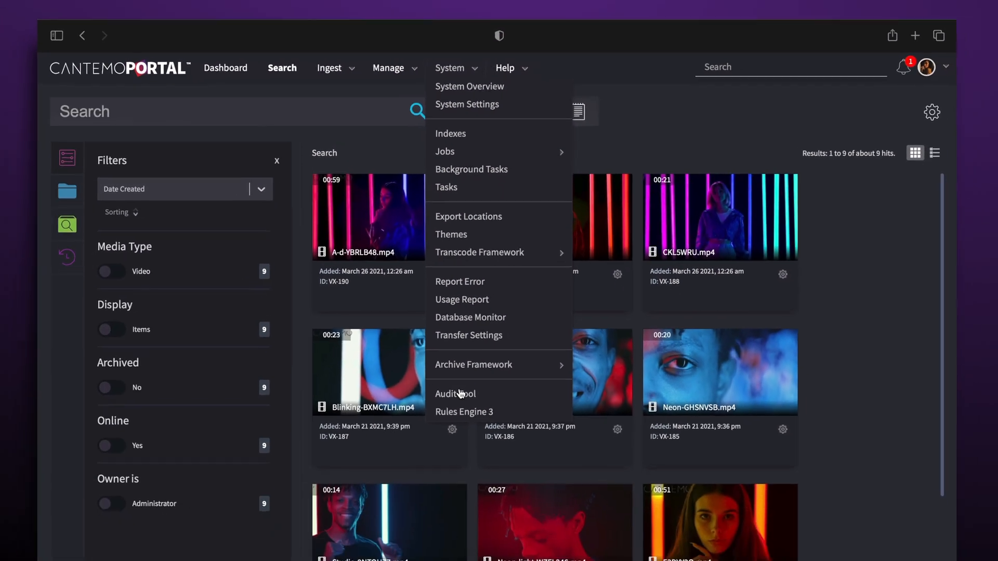
In the audit tool, start a new report template titled 'Users logged out'.
left_click(455, 393)
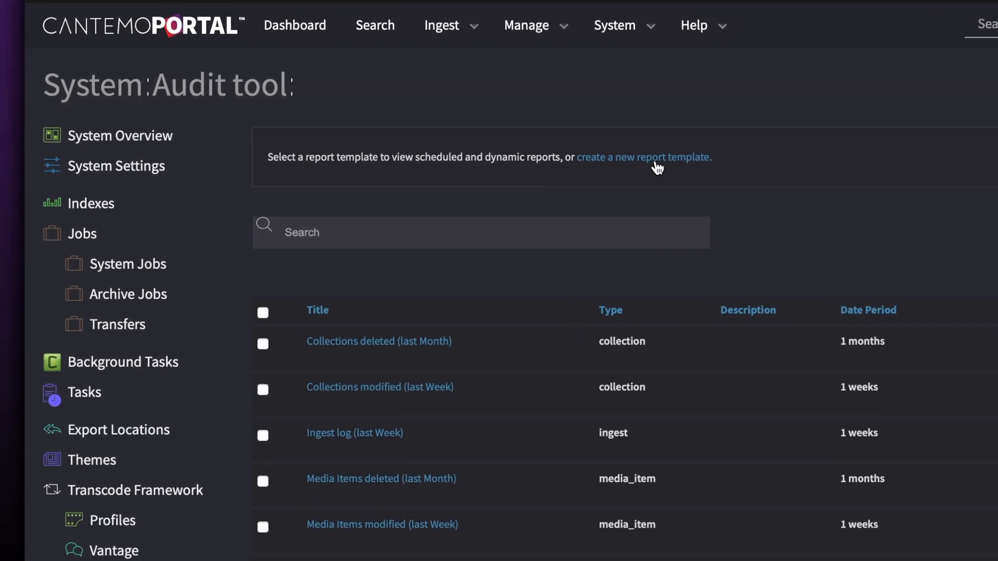
left_click(645, 157)
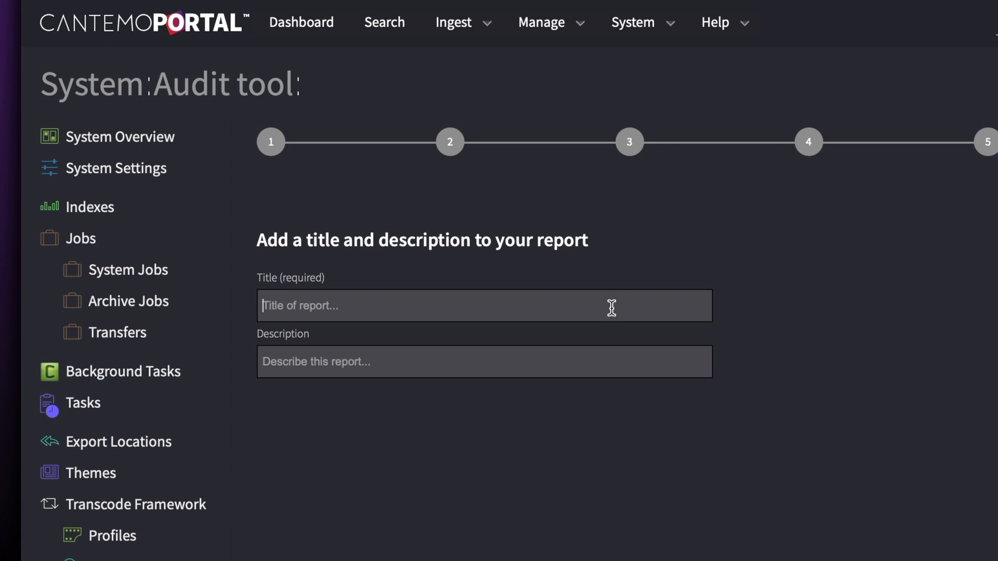
type("Users logged out")
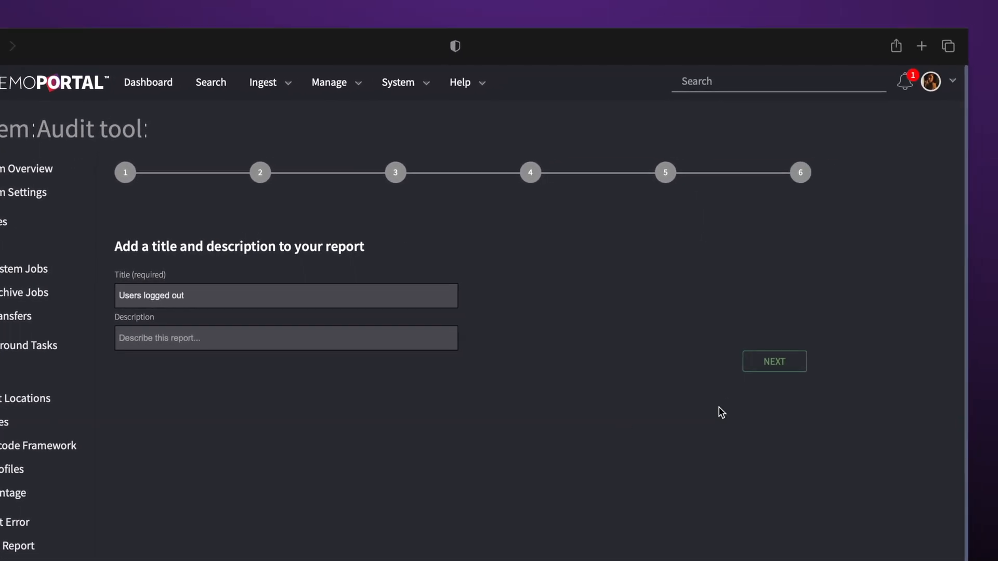
left_click(774, 361)
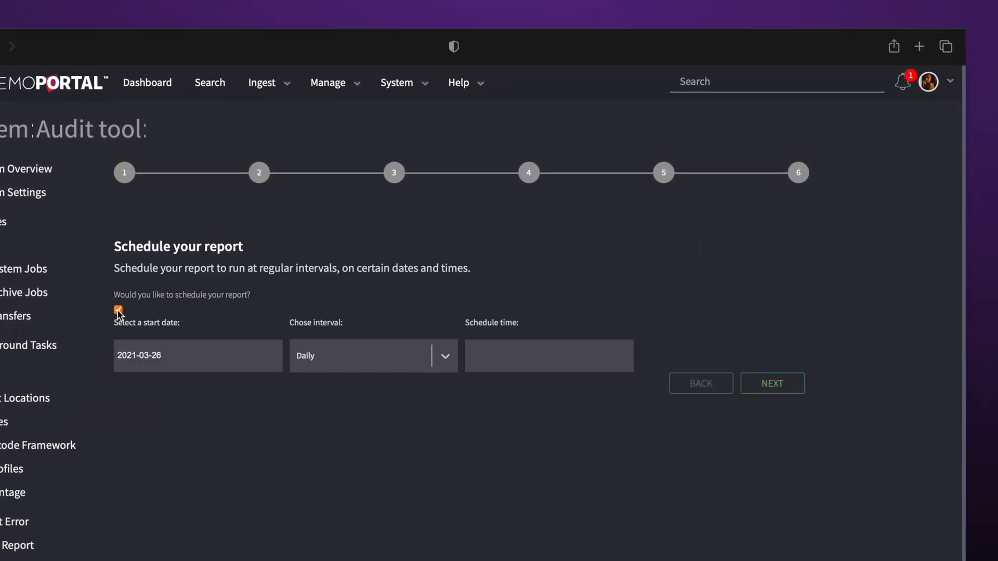
Enable scheduling for the report with a start date and run interval.
left_click(197, 356)
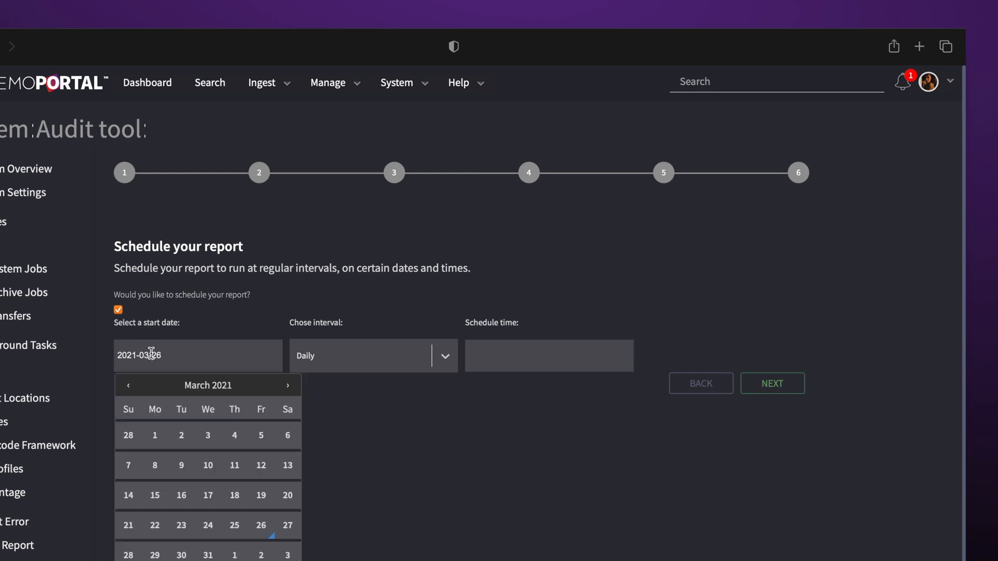
left_click(373, 356)
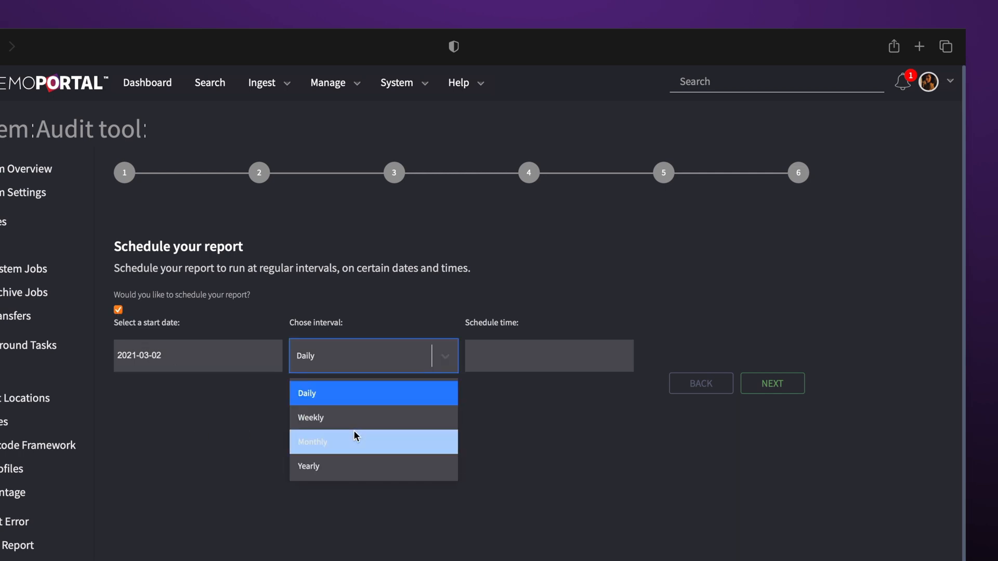
left_click(313, 442)
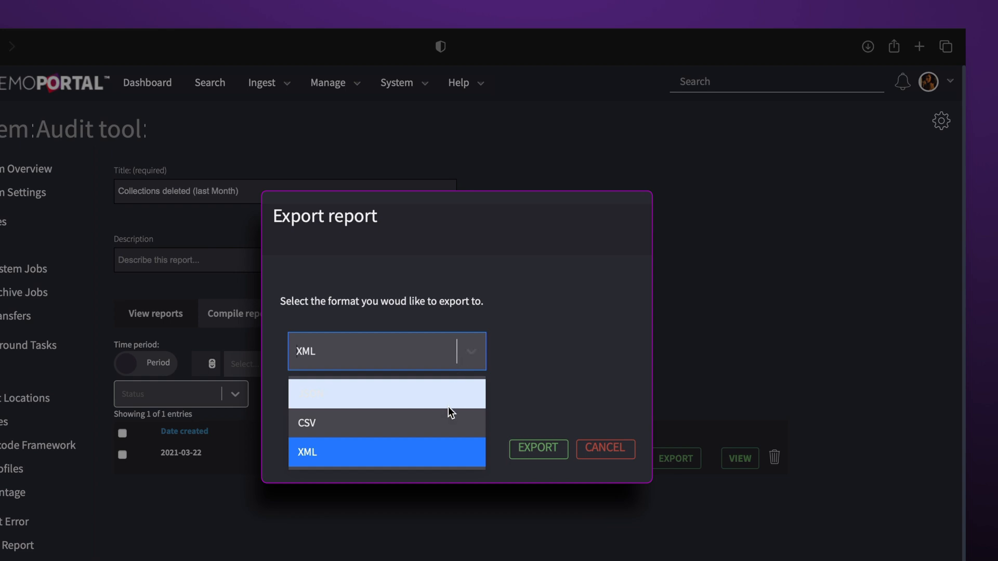
Export the audit report in a chosen format and open the notifications list.
left_click(306, 423)
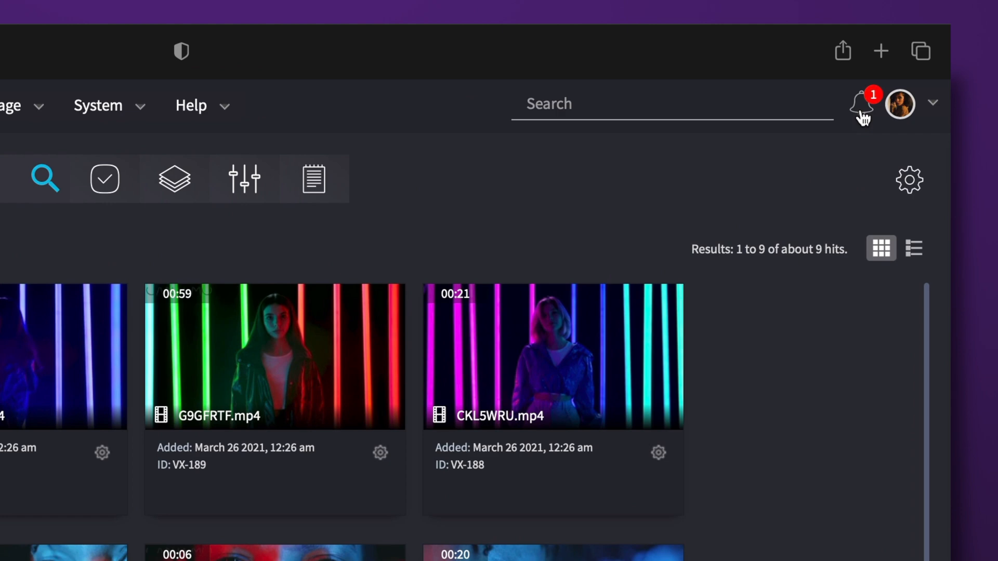
left_click(861, 104)
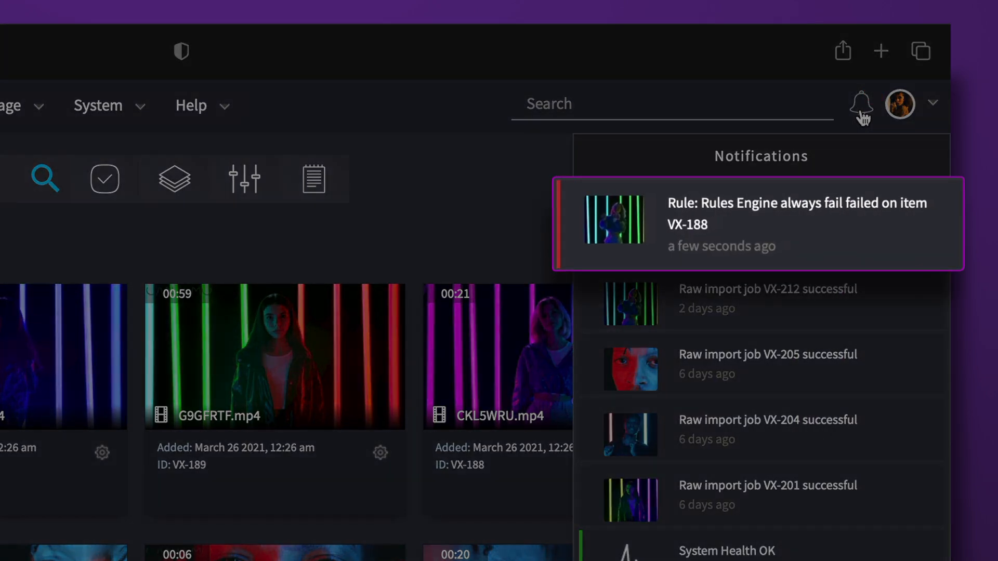